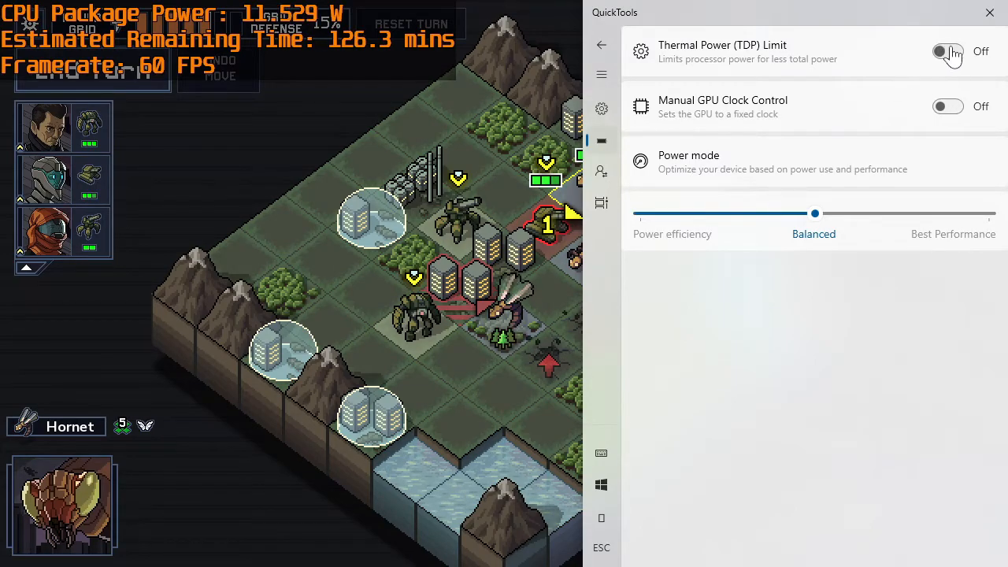
# - Enable the TDP limit in QuickTools and lower the sustained limit to 7 W, adjusting boost to match
pyautogui.click(949, 50)
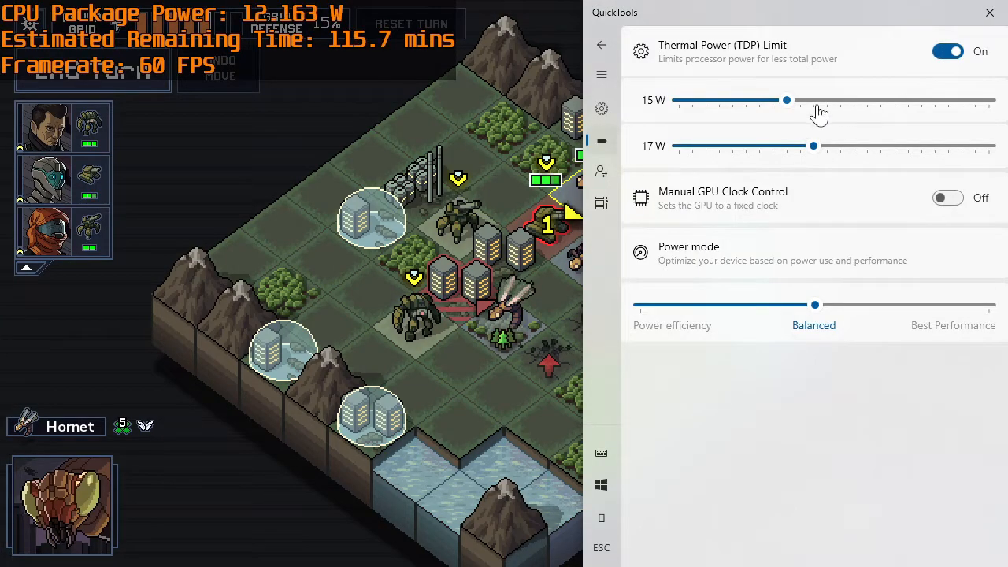
pyautogui.moveTo(786, 101); pyautogui.dragTo(746, 101)
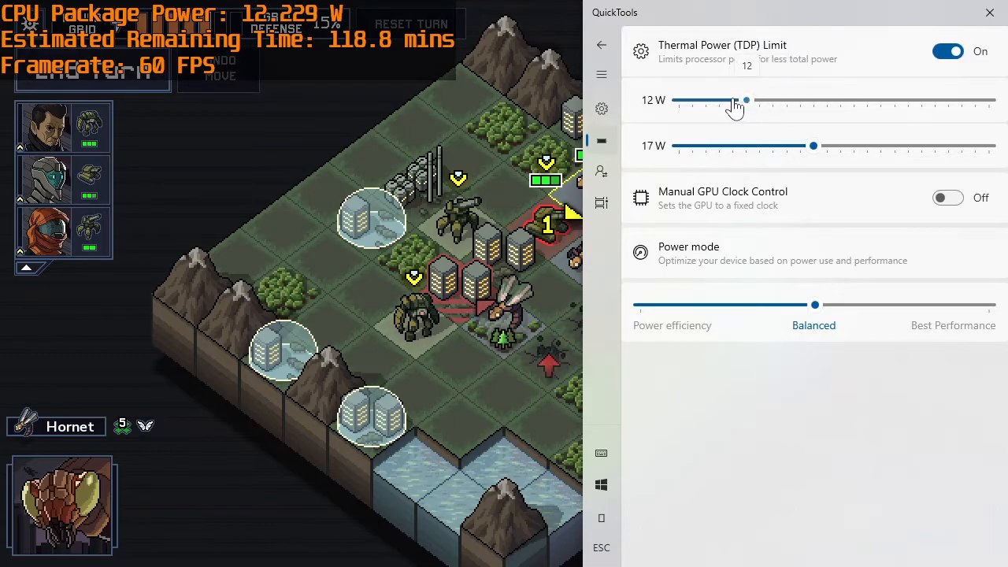
pyautogui.moveTo(734, 101); pyautogui.dragTo(678, 101)
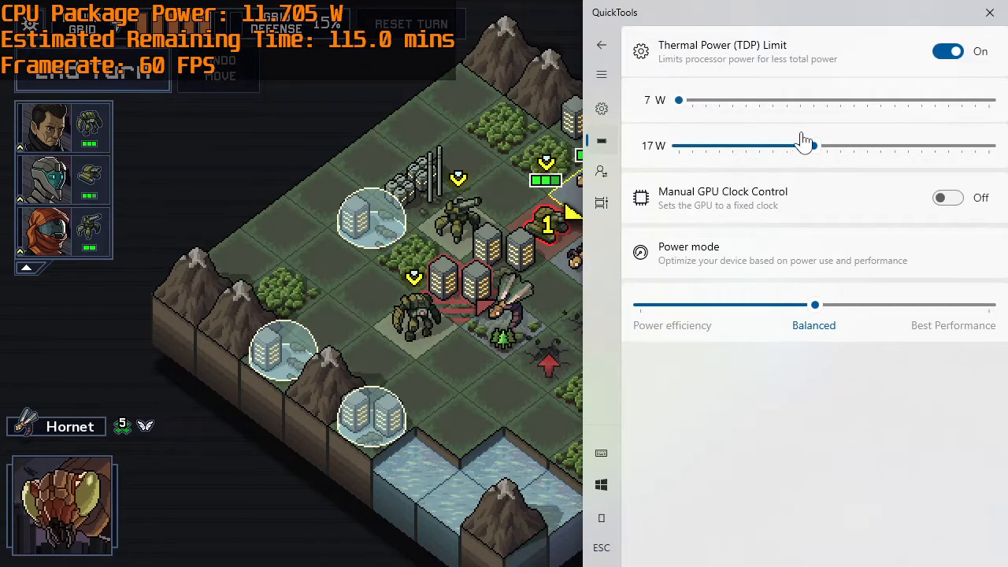
pyautogui.moveTo(803, 145); pyautogui.dragTo(676, 145)
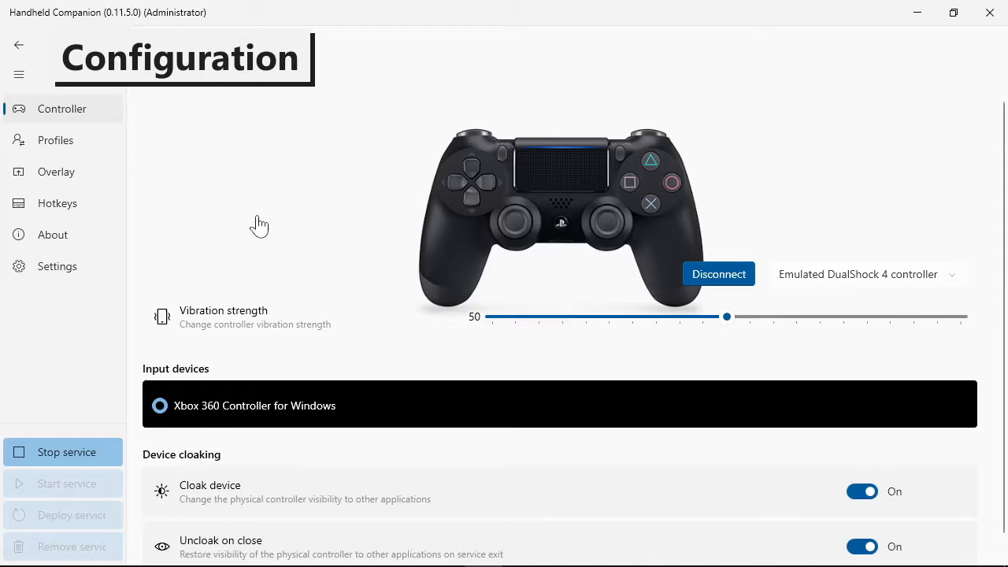
# - In the Borderlands: The Pre-Sequel profile's power settings, enable the TDP override
pyautogui.click(55, 140)
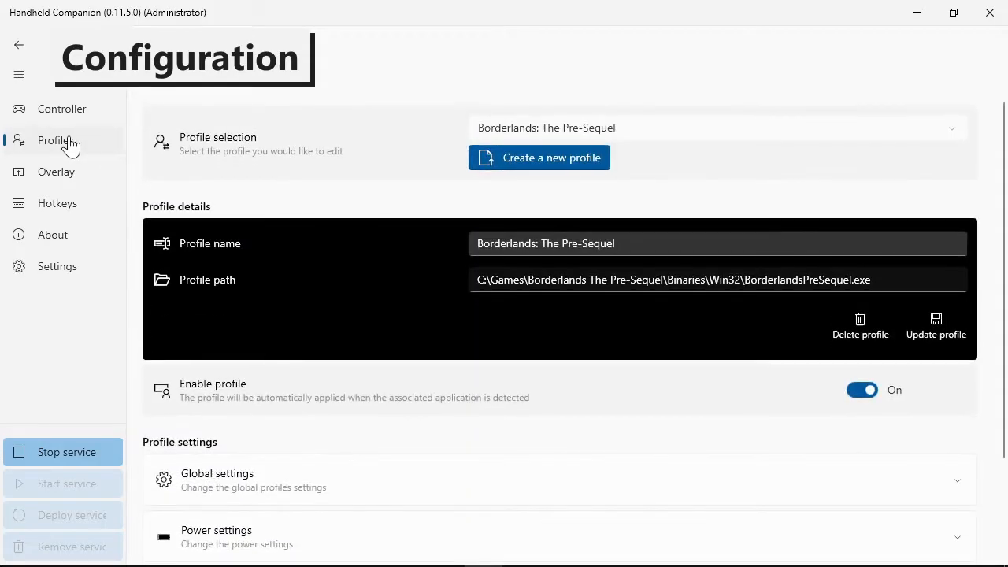
pyautogui.click(55, 140)
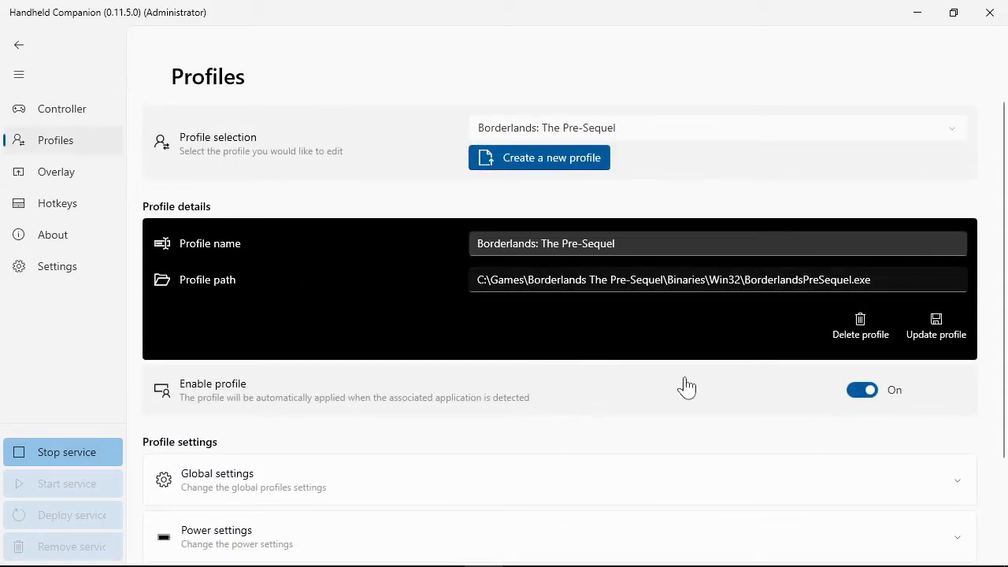
pyautogui.scroll(-3)
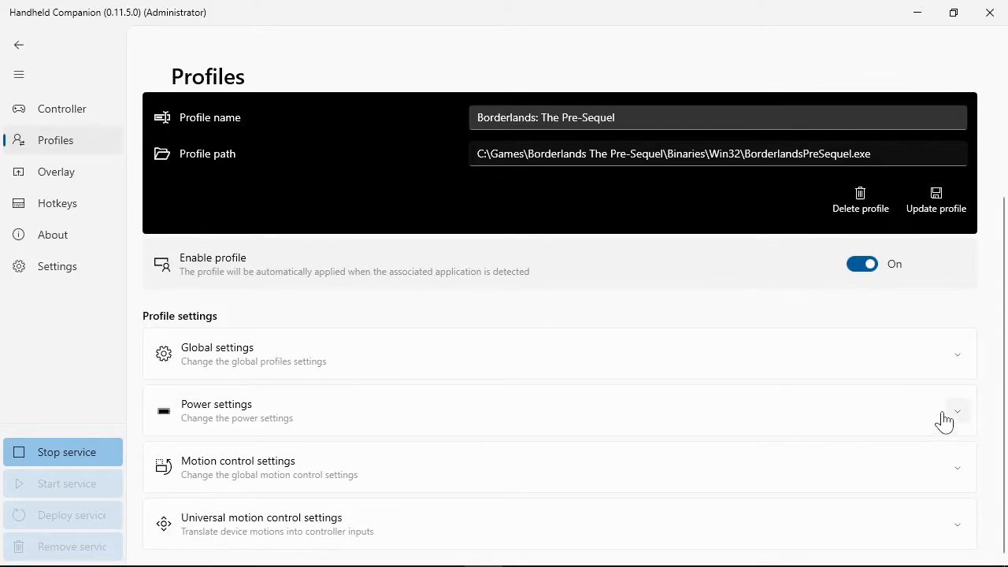
pyautogui.click(956, 413)
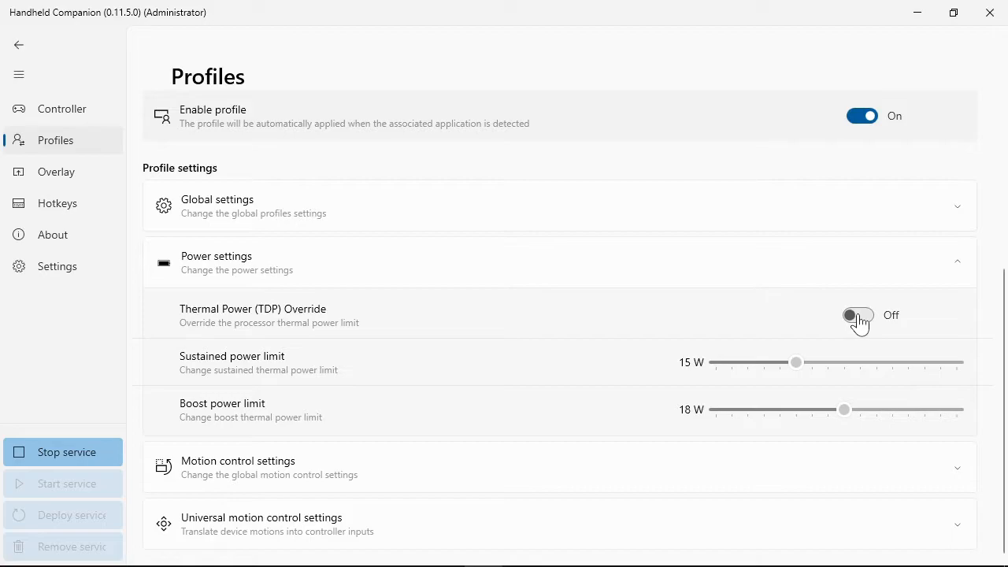
pyautogui.click(860, 315)
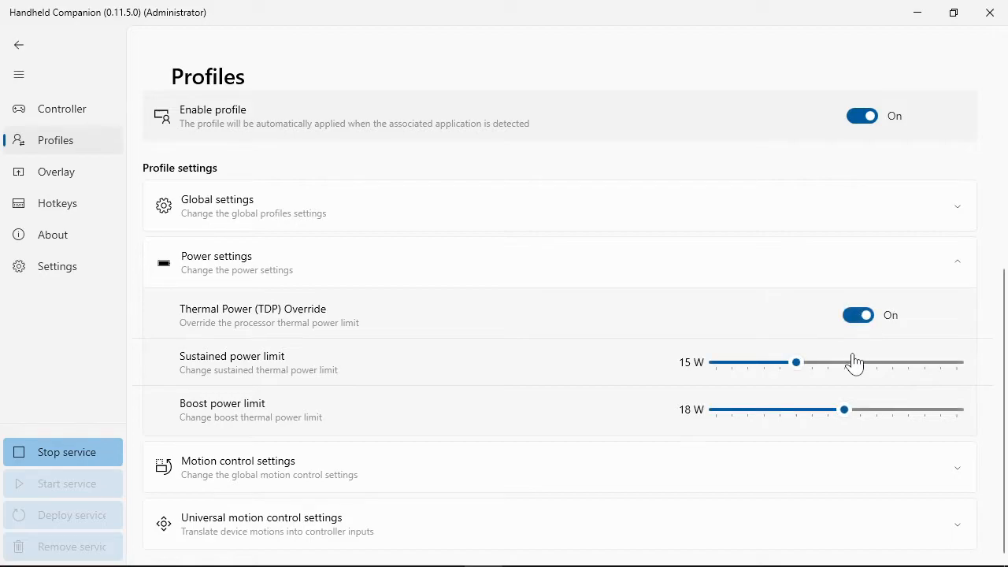
# - Set the profile's boost limit to 25 W with matching sustained limit and update the profile
pyautogui.moveTo(844, 409); pyautogui.dragTo(958, 410)
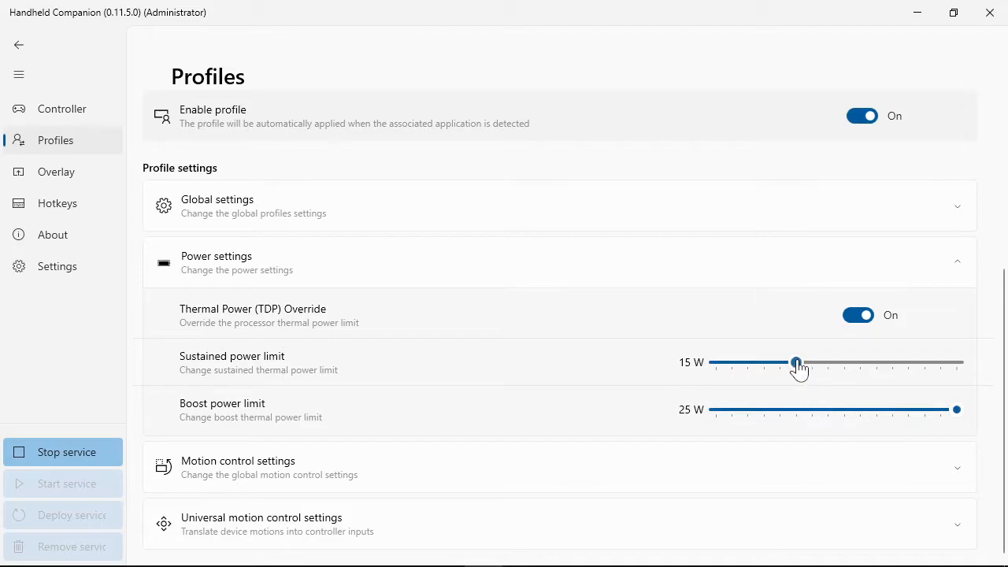
pyautogui.moveTo(797, 363); pyautogui.dragTo(957, 362)
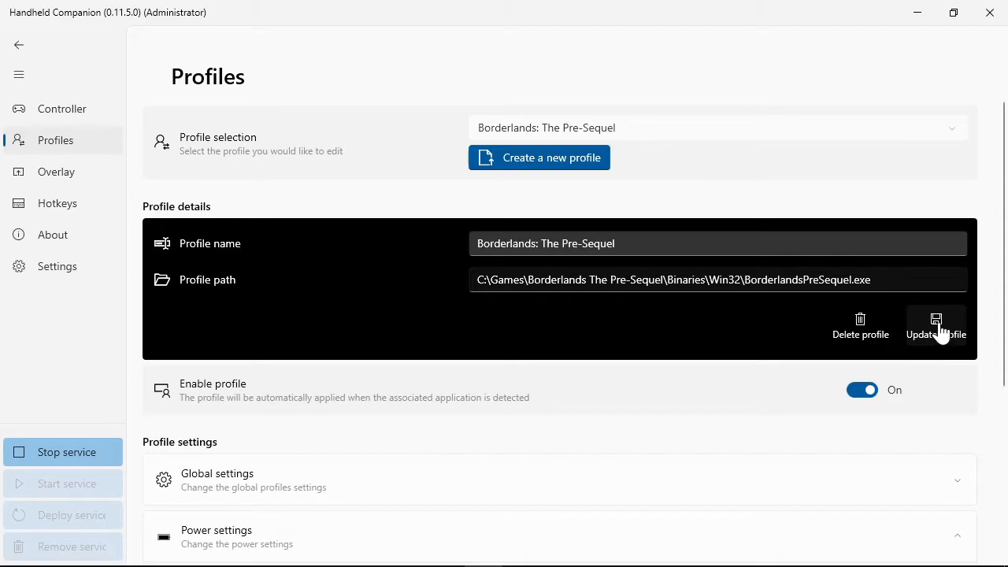
pyautogui.click(935, 325)
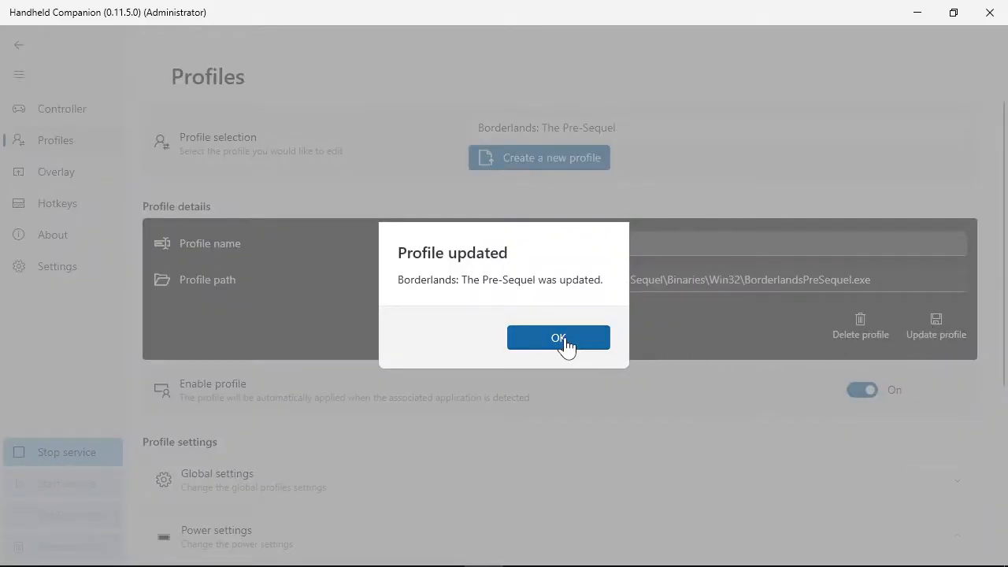
pyautogui.click(557, 337)
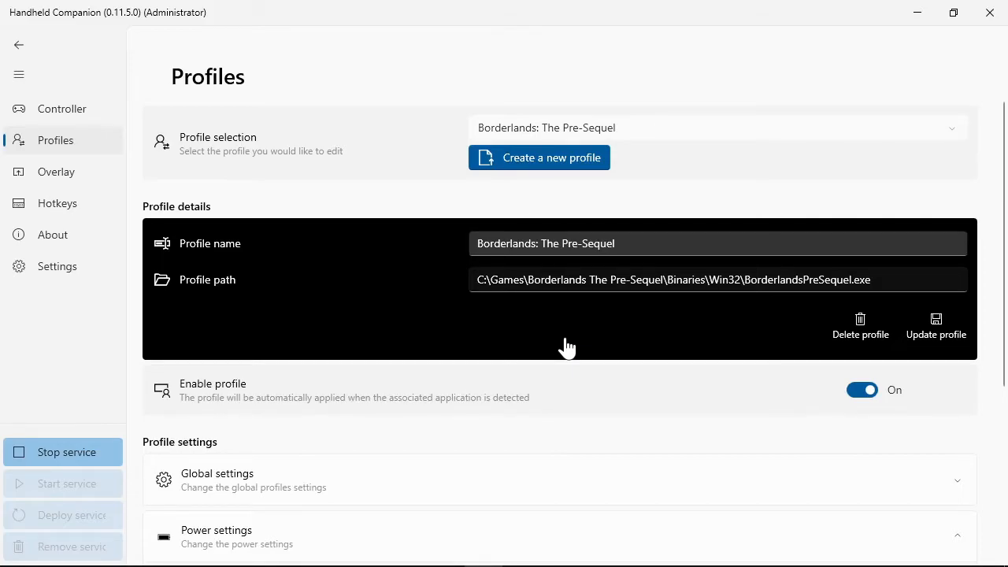
# - In Settings power options, enable the cTDP override and accept the CPU instability warning
pyautogui.click(56, 264)
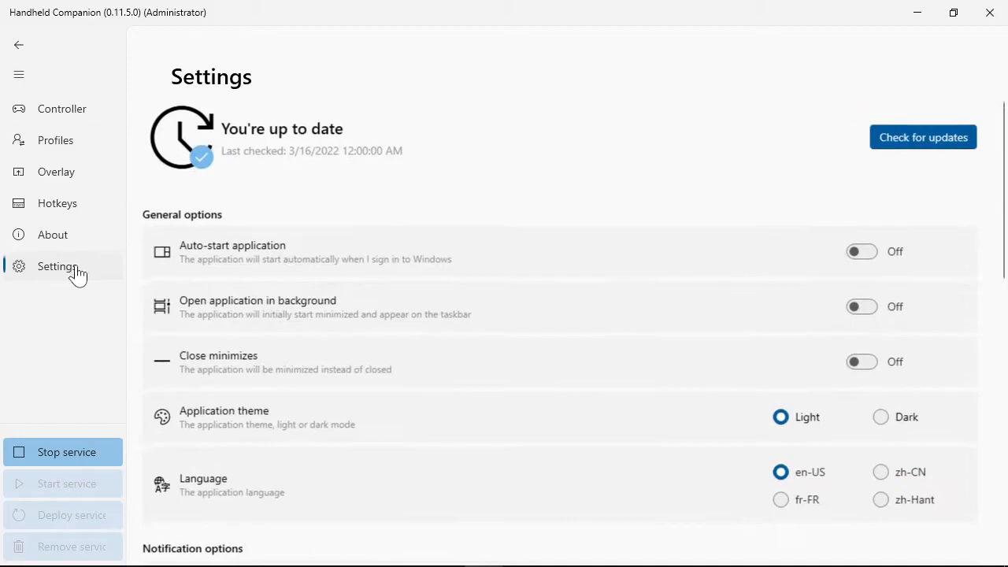
pyautogui.scroll(-3)
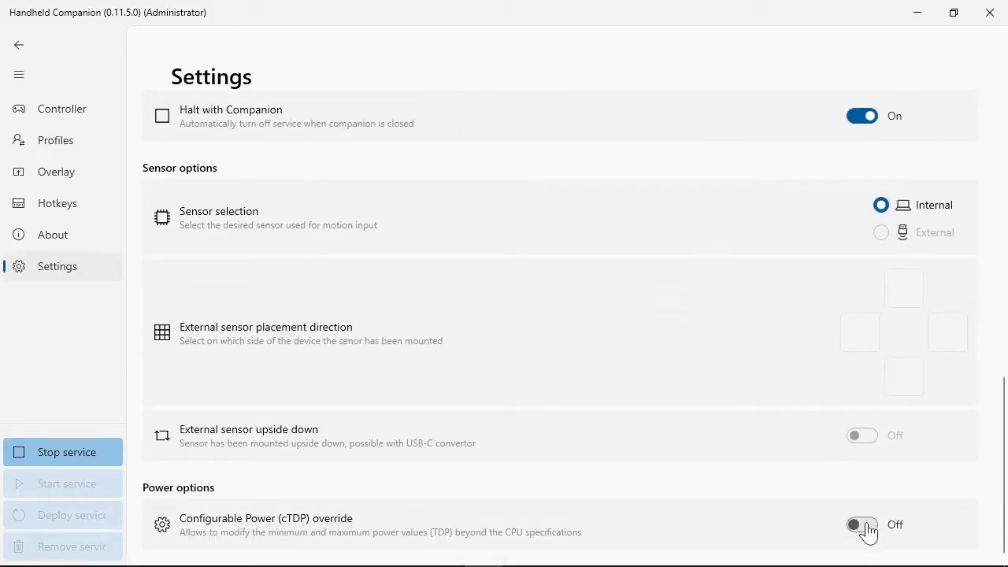
pyautogui.click(863, 525)
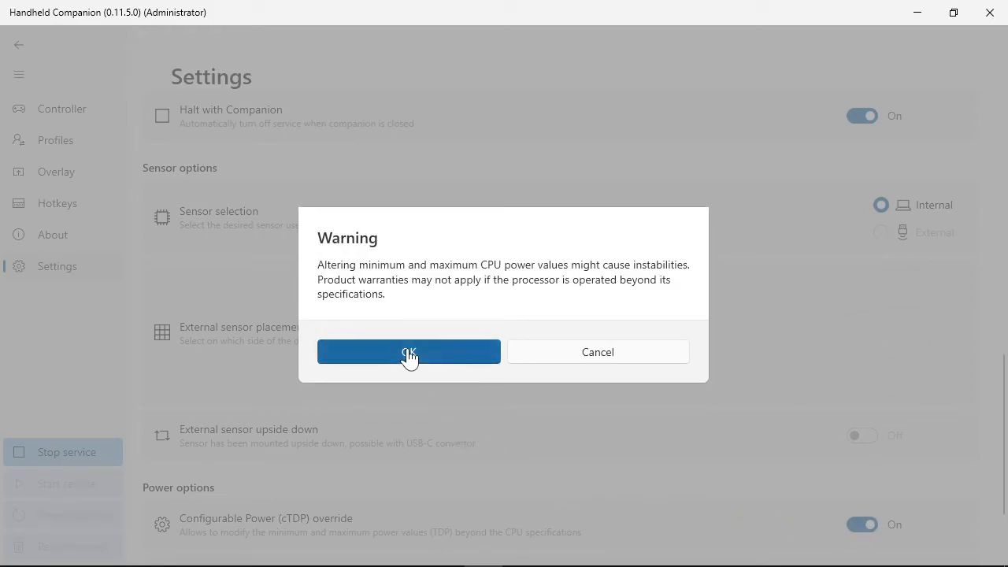
pyautogui.click(410, 351)
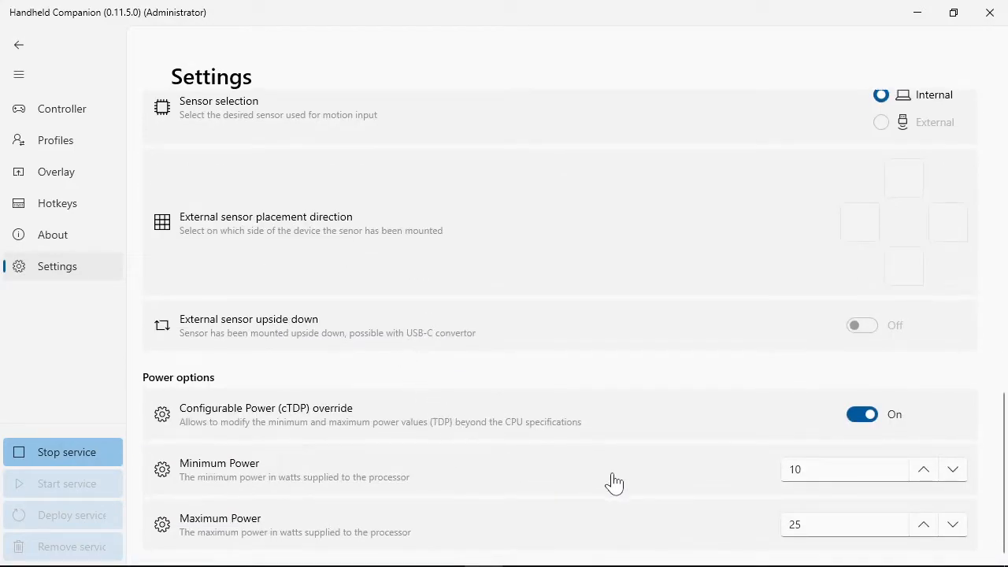
pyautogui.moveTo(955, 469)
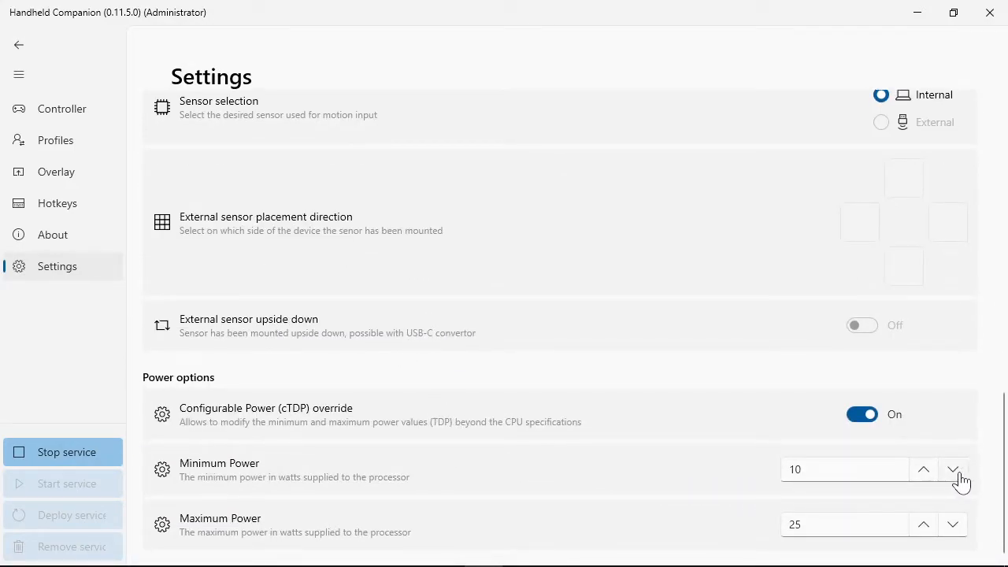
# - Raise the maximum cTDP power limit from 25 W to 30 W
pyautogui.click(953, 469)
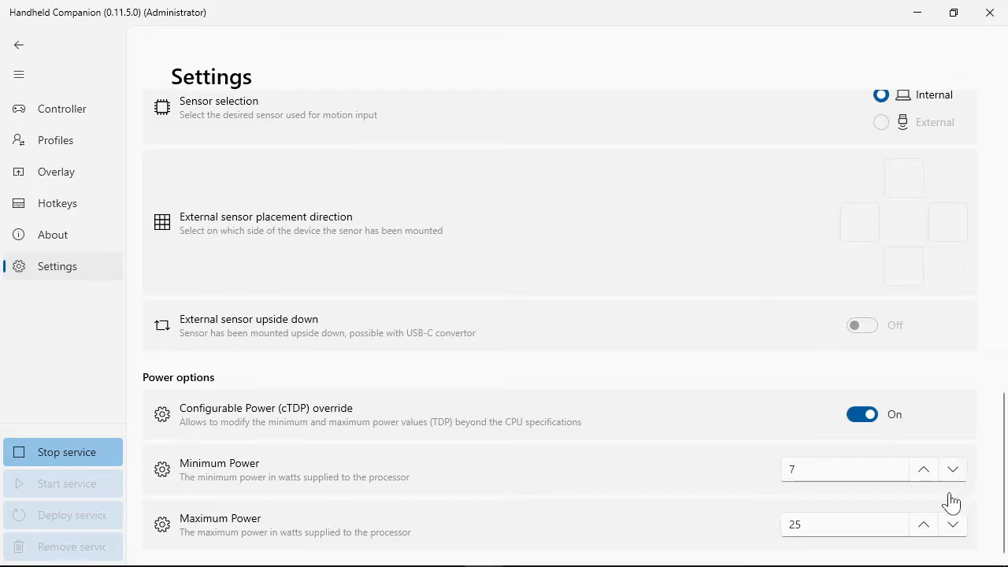
pyautogui.click(923, 524)
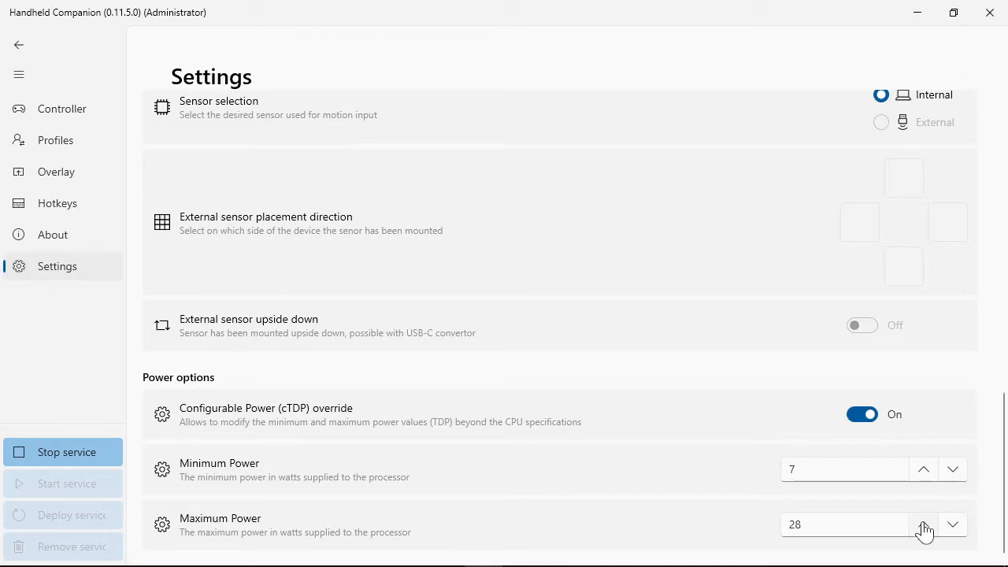
pyautogui.click(923, 523)
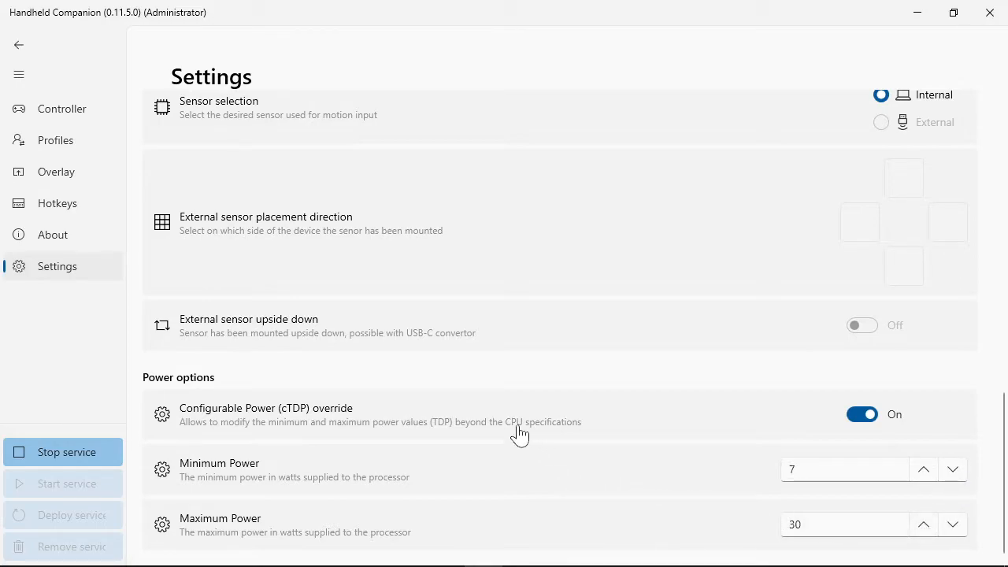
pyautogui.moveTo(208, 255)
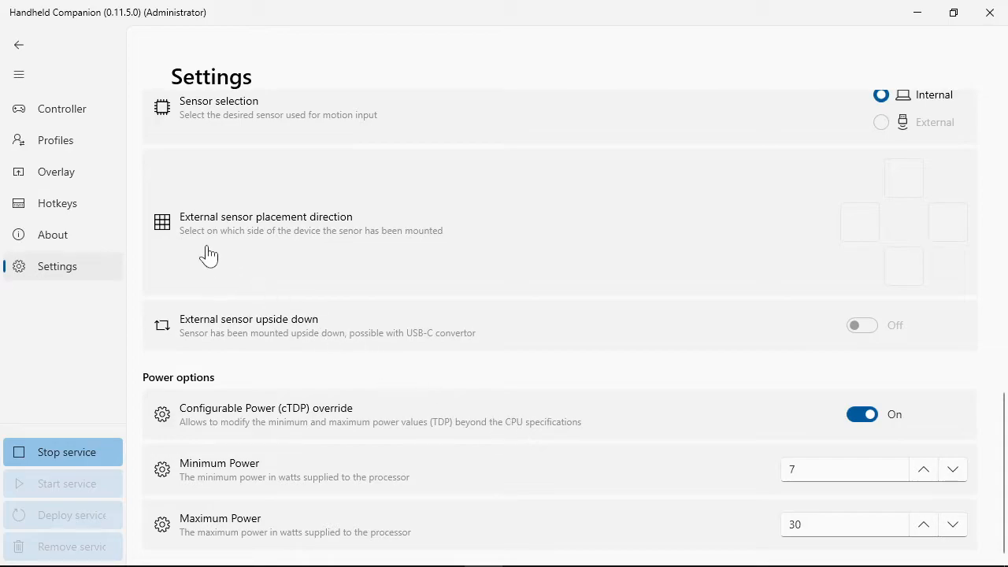
# - Raise the Borderlands profile's sustained and boost limits to 30 W and update the profile
pyautogui.click(56, 141)
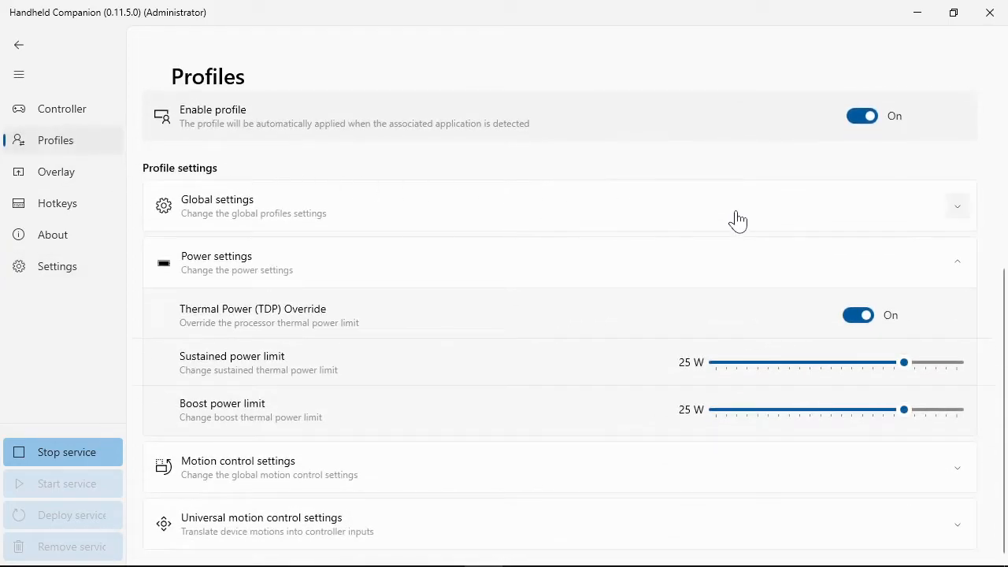
pyautogui.moveTo(936, 315)
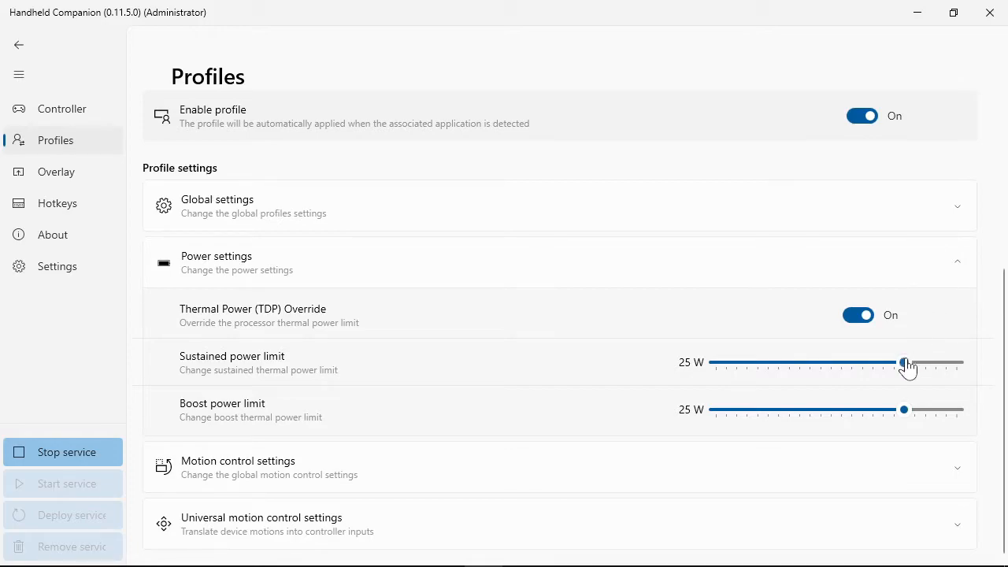
pyautogui.moveTo(905, 362); pyautogui.dragTo(960, 362)
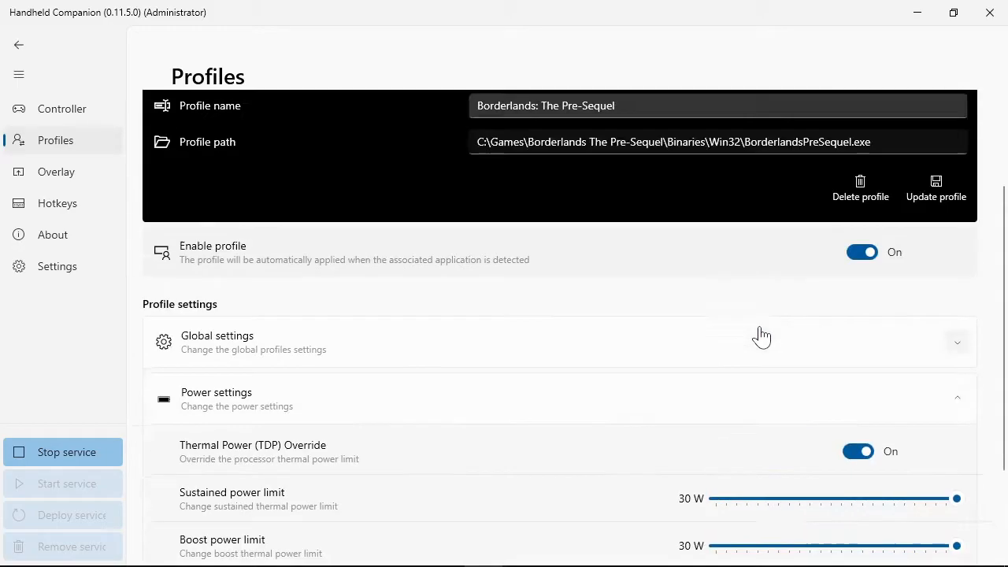
pyautogui.click(935, 186)
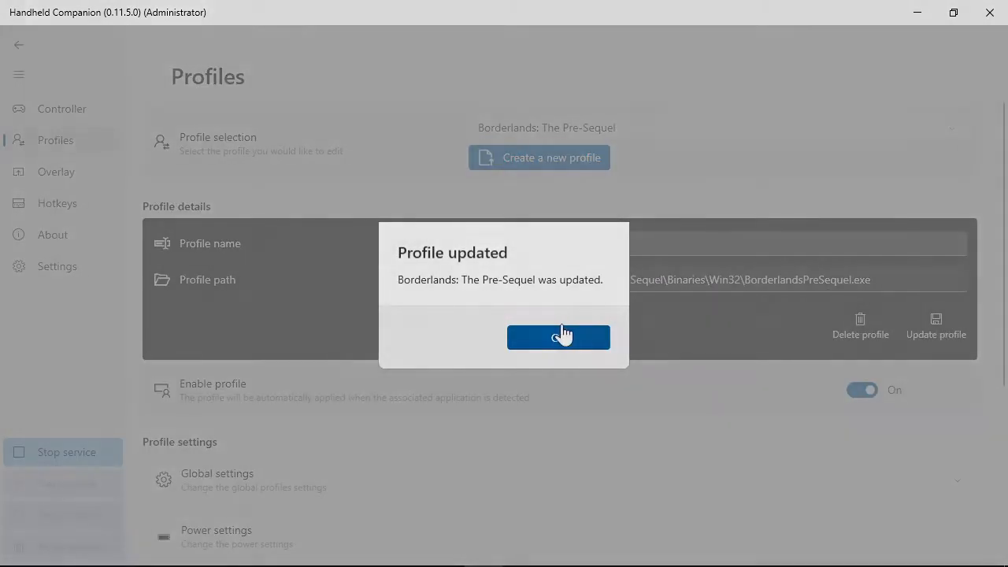
pyautogui.click(557, 337)
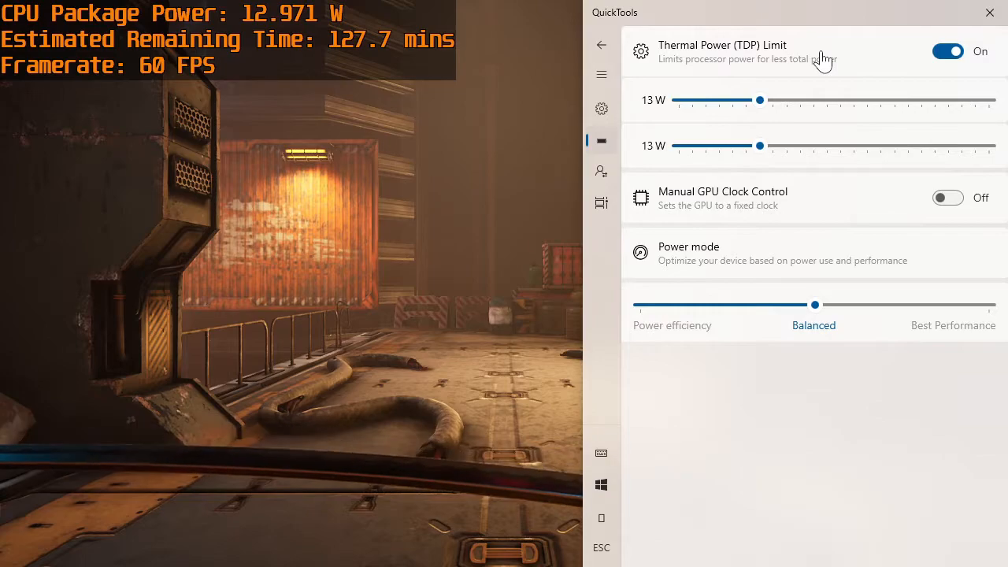
pyautogui.moveTo(601, 171)
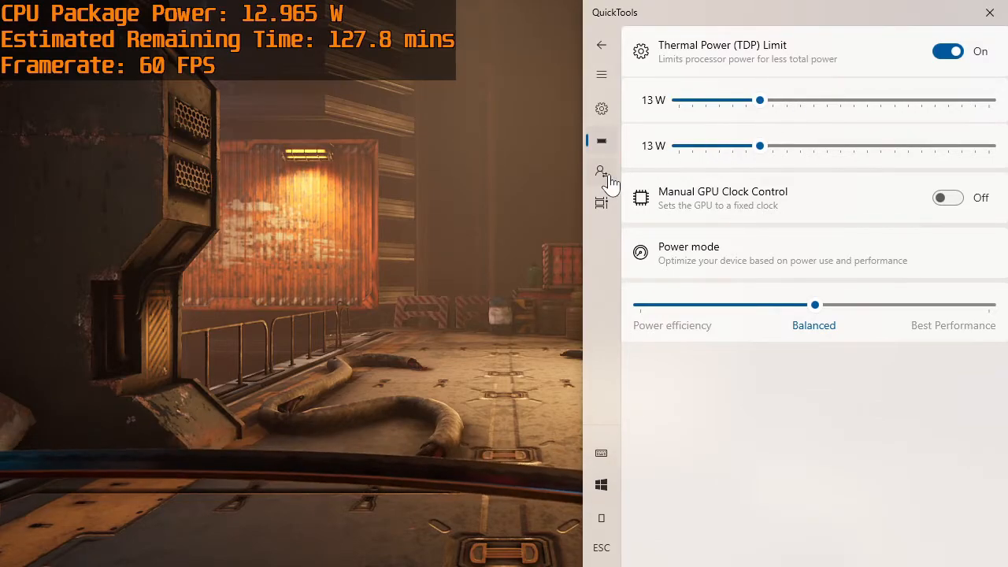
# - In QuickTools, enable Ghostrunner's TDP override with boost and sustained limits at 25 W
pyautogui.click(601, 170)
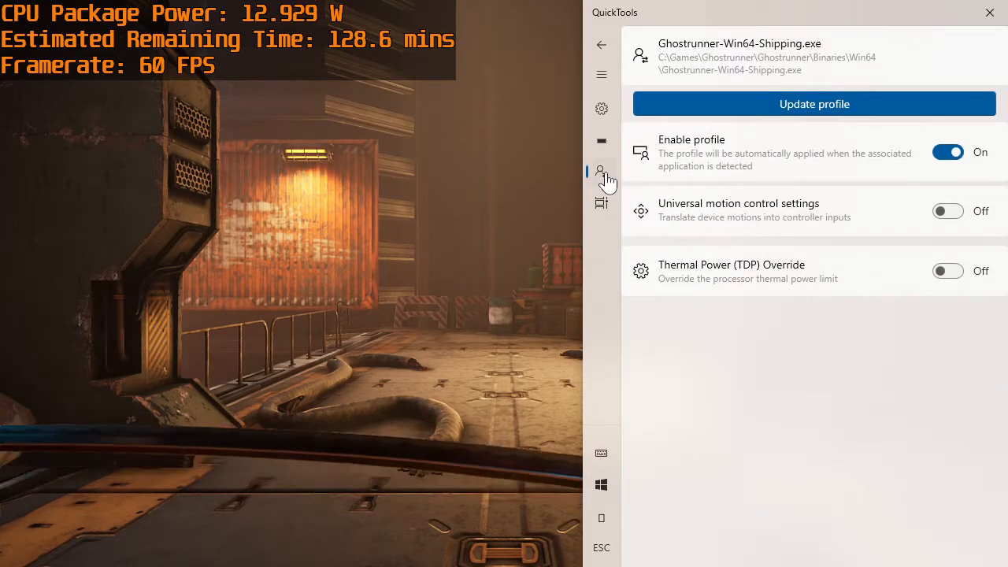
pyautogui.moveTo(949, 271)
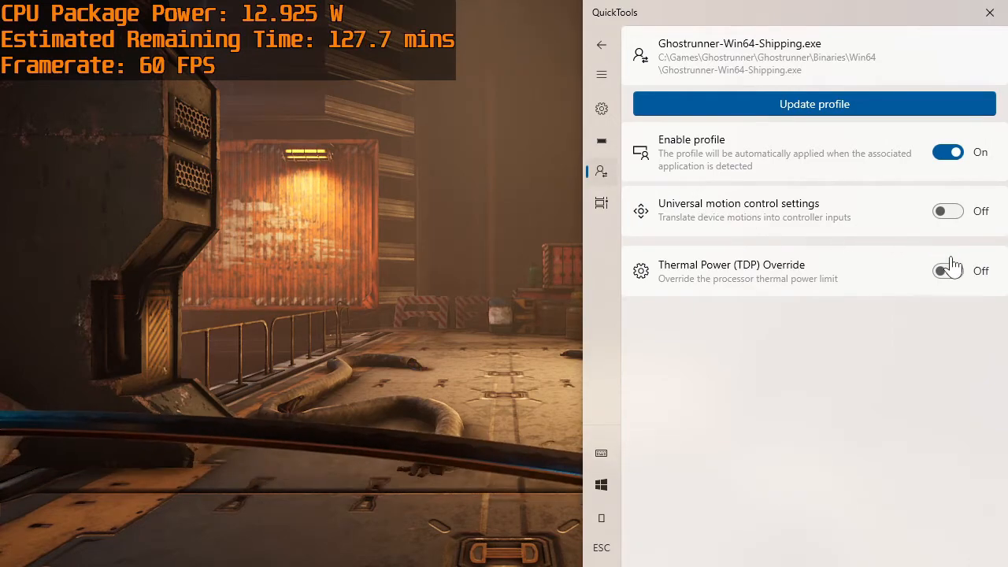
pyautogui.click(948, 271)
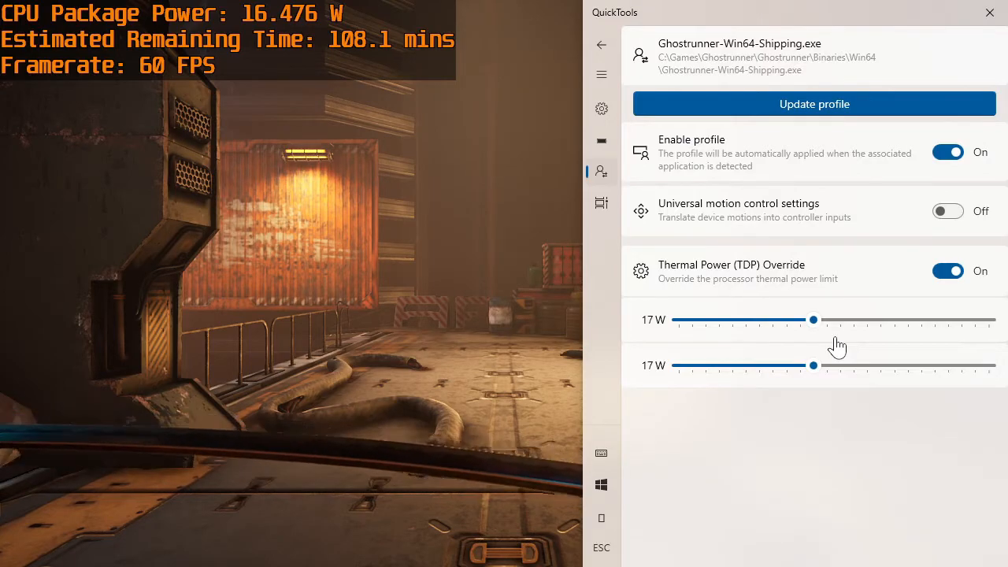
pyautogui.moveTo(813, 365); pyautogui.dragTo(868, 366)
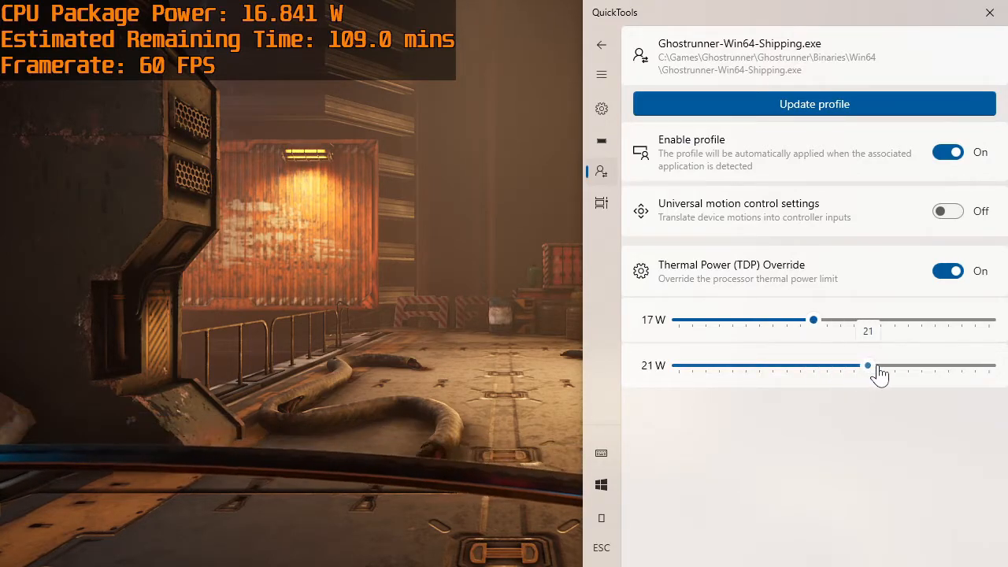
pyautogui.moveTo(868, 365); pyautogui.dragTo(921, 366)
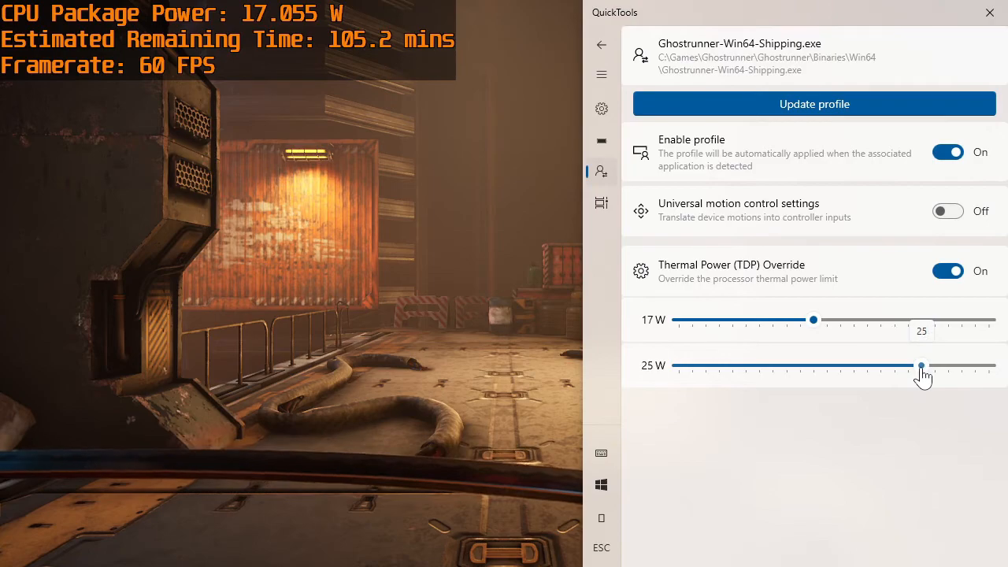
pyautogui.moveTo(813, 318); pyautogui.dragTo(854, 318)
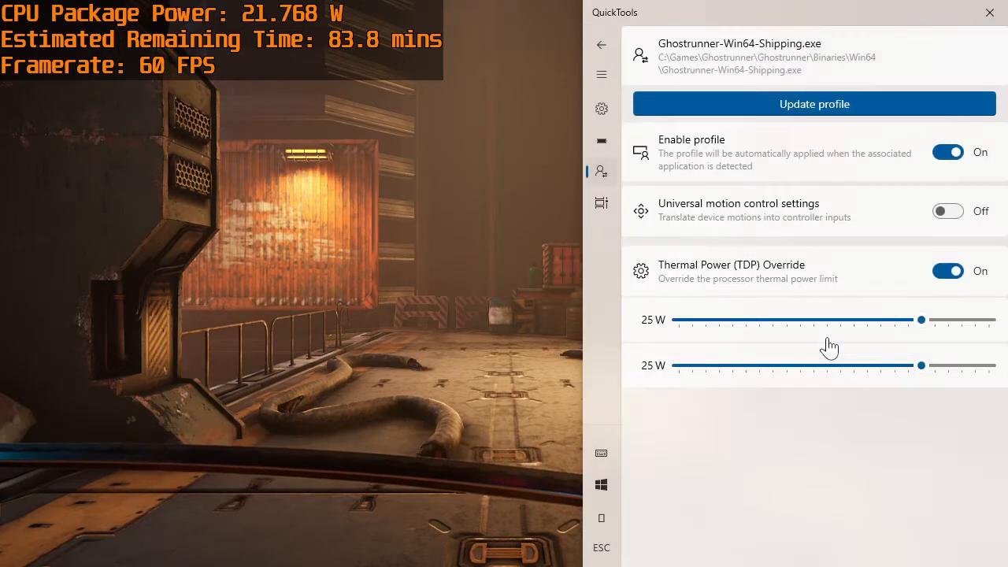
pyautogui.moveTo(802, 196)
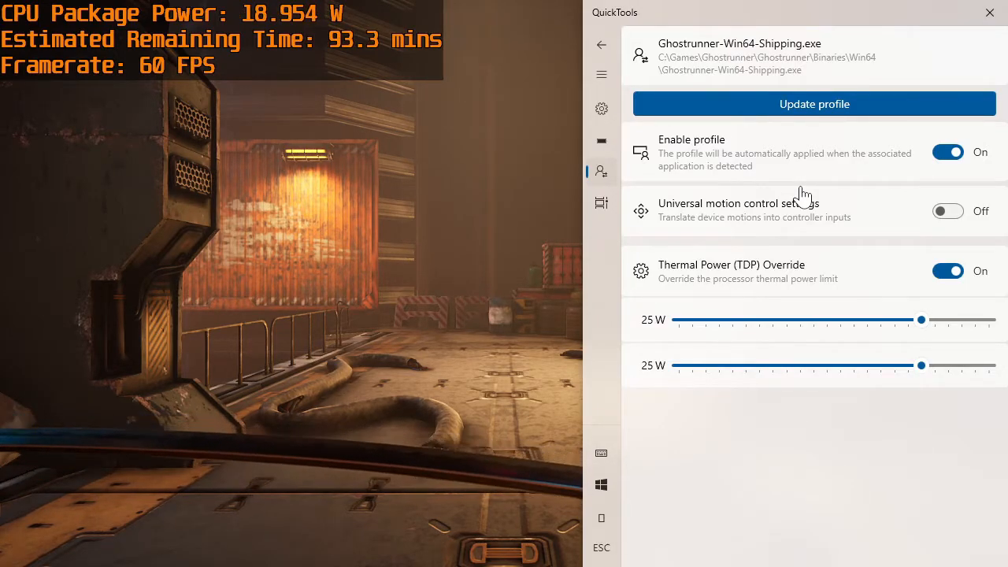
pyautogui.moveTo(513, 242)
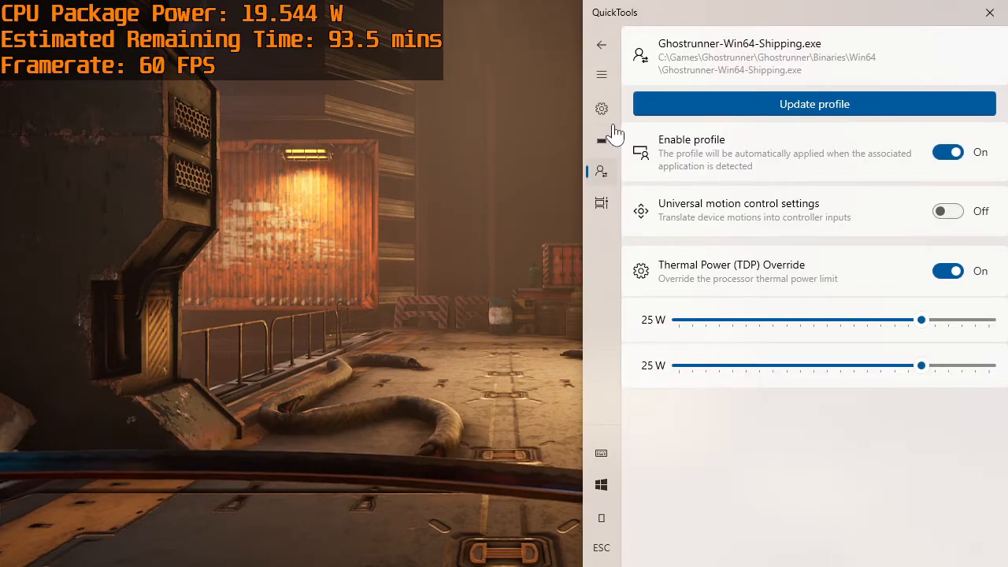
pyautogui.click(600, 139)
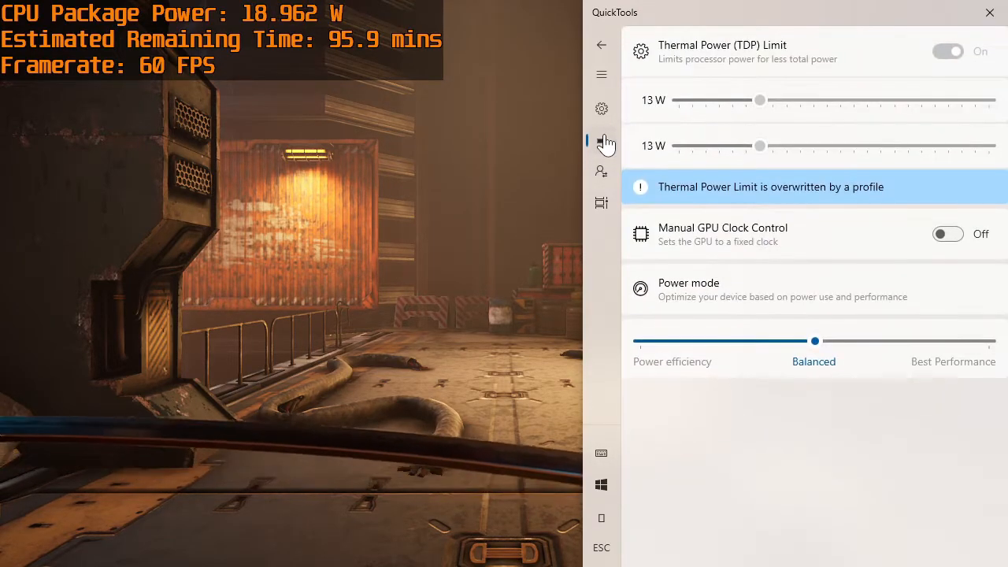